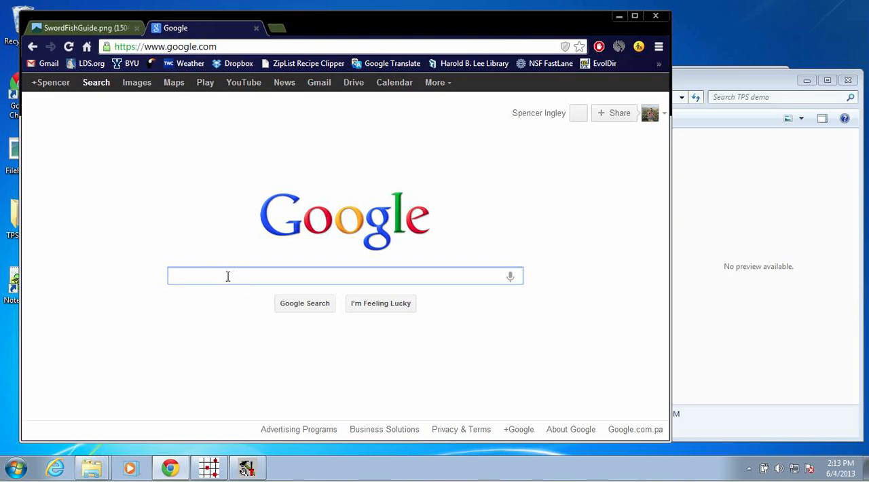
Search Google for 'suny morphometrics' and open the Stony Brook Morphometrics site.
type("suny")
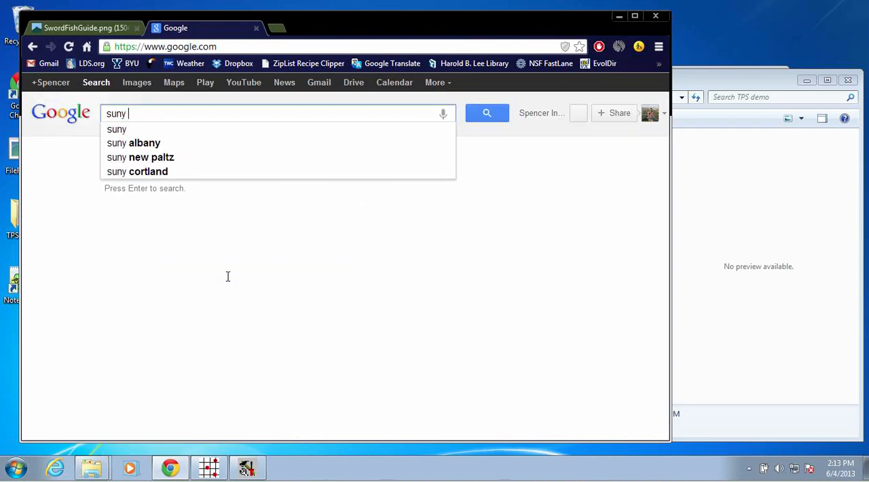
type("morphom")
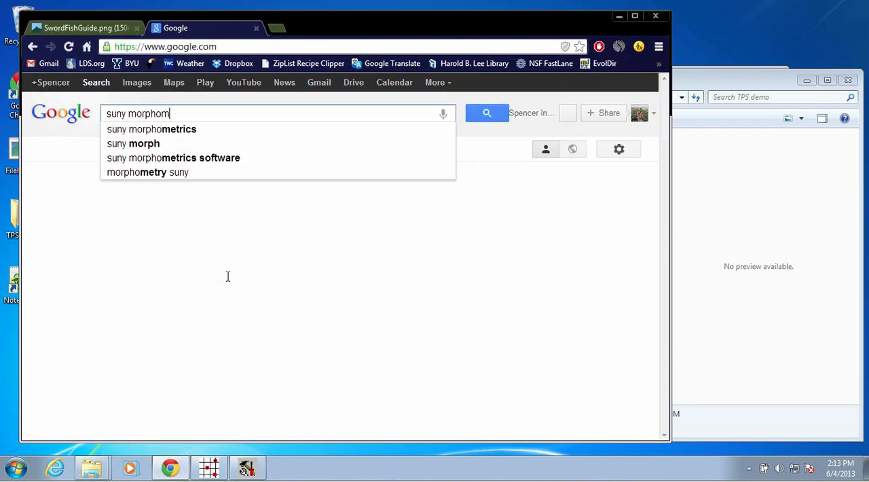
left_click(151, 129)
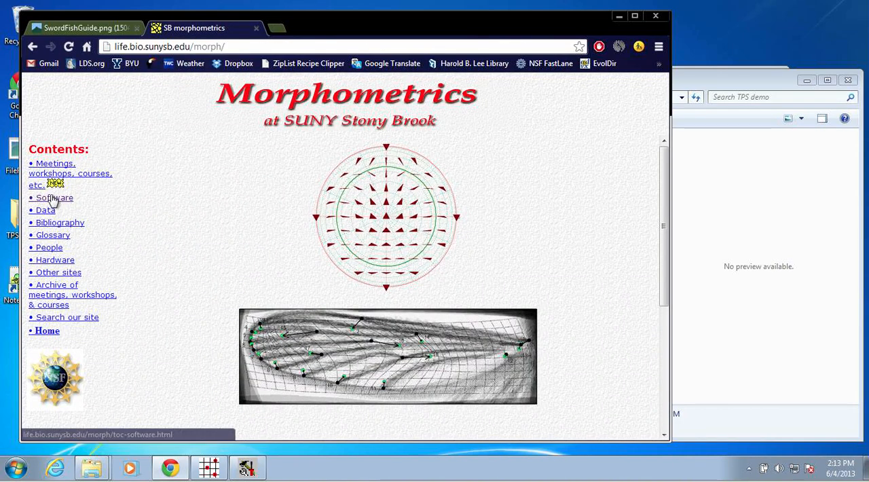
Go to Software, then Utility programs, and download the tpsUtil installer tpsutilw32.exe.
left_click(54, 197)
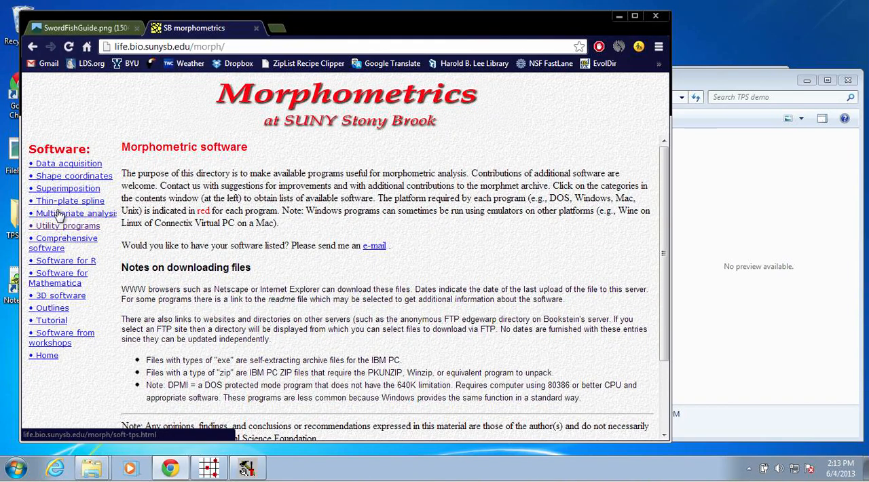
left_click(68, 200)
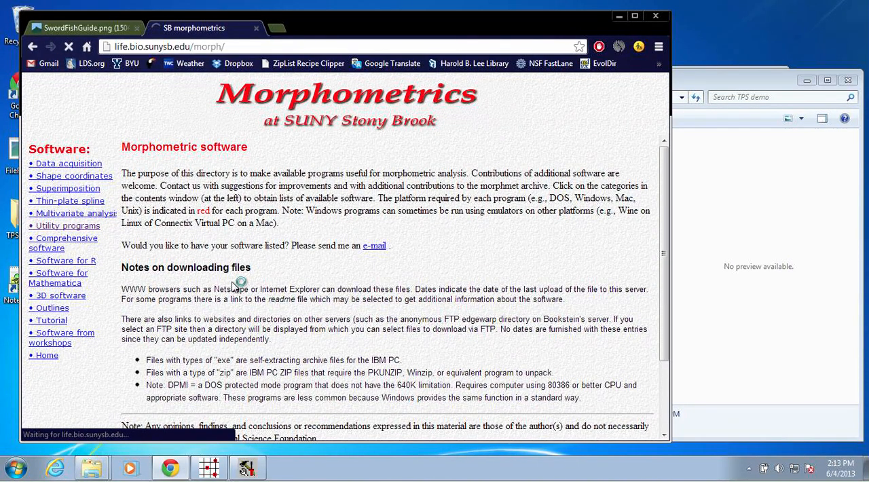
left_click(68, 225)
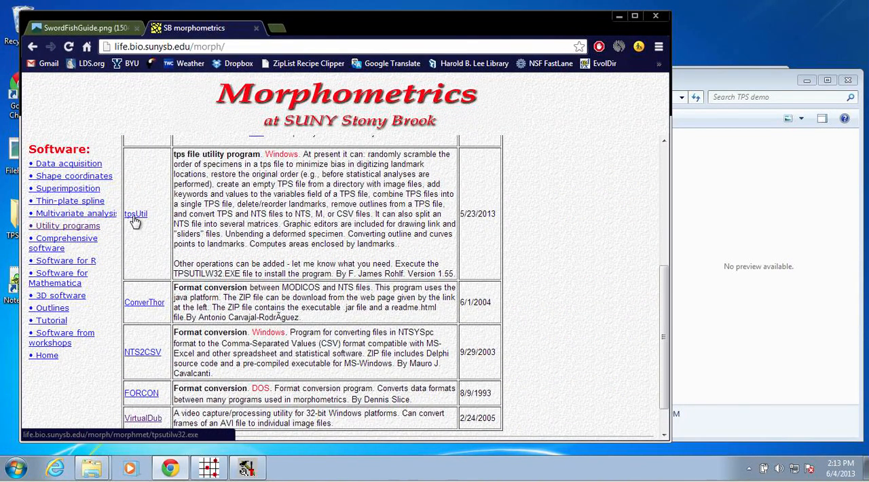
mouse_move(577, 8)
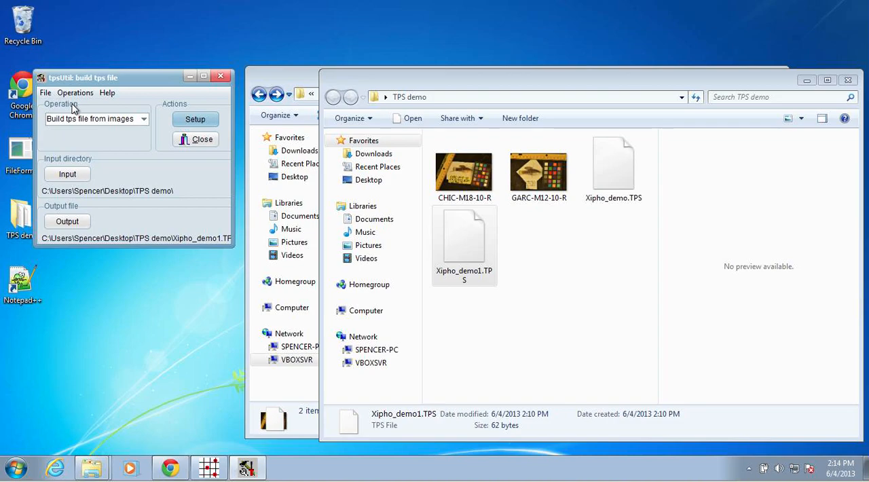
Select 'Build tps file from images' from the tpsUtil Operation dropdown.
left_click(143, 119)
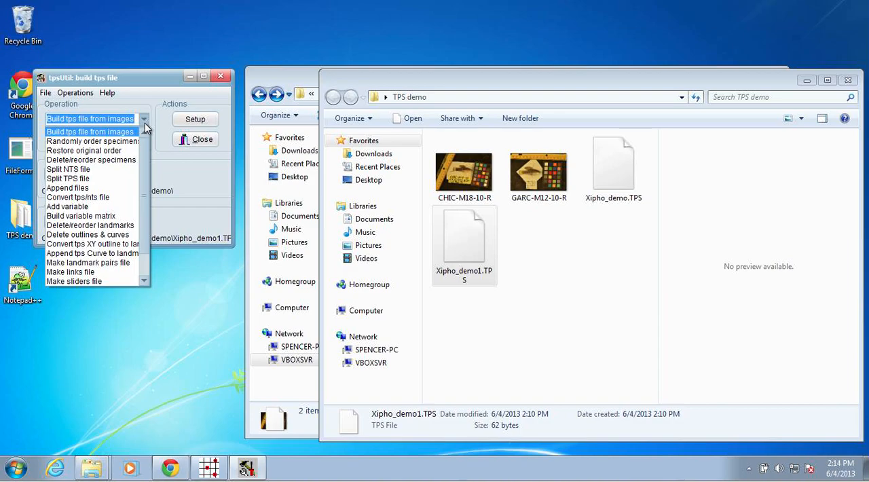
mouse_move(108, 142)
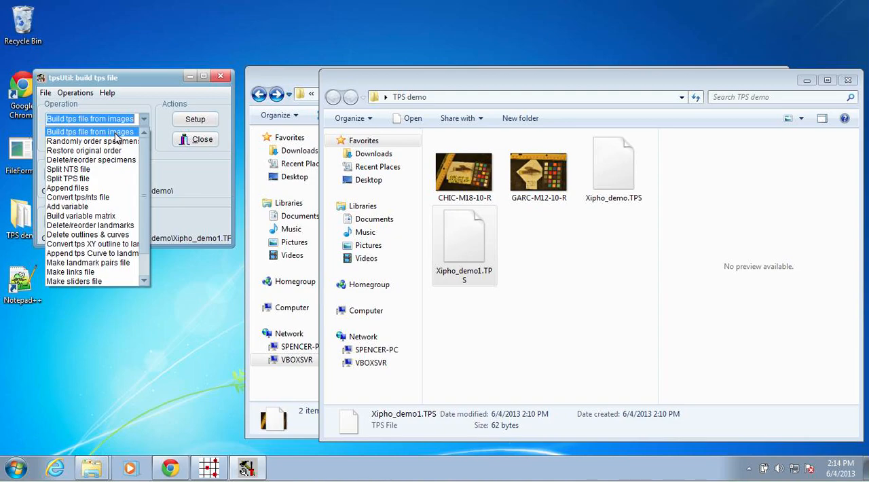
left_click(90, 131)
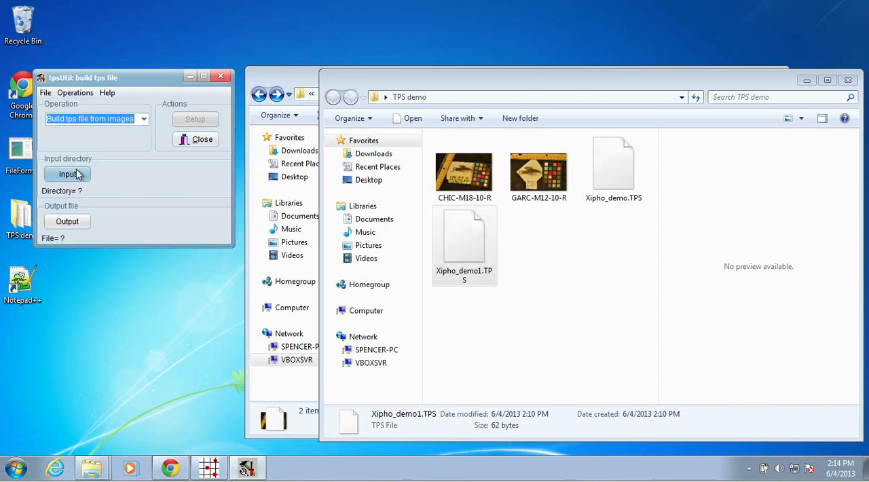
Choose the TPS demo folder as tpsUtil's input directory.
left_click(67, 174)
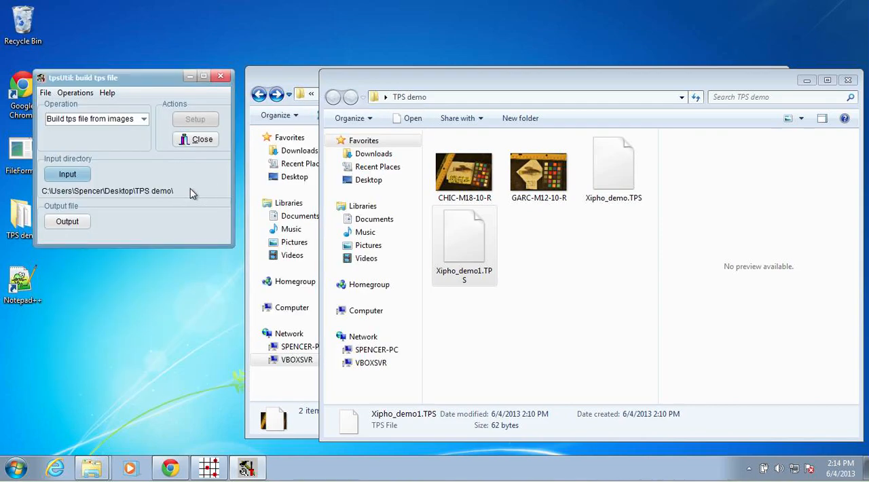
mouse_move(66, 216)
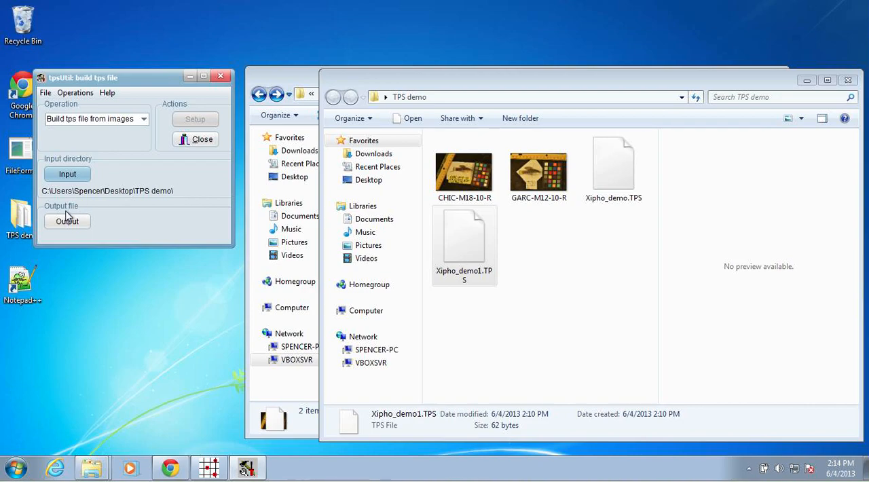
Save the output as Xipho_demo1.TPS in the TPS demo folder.
left_click(67, 220)
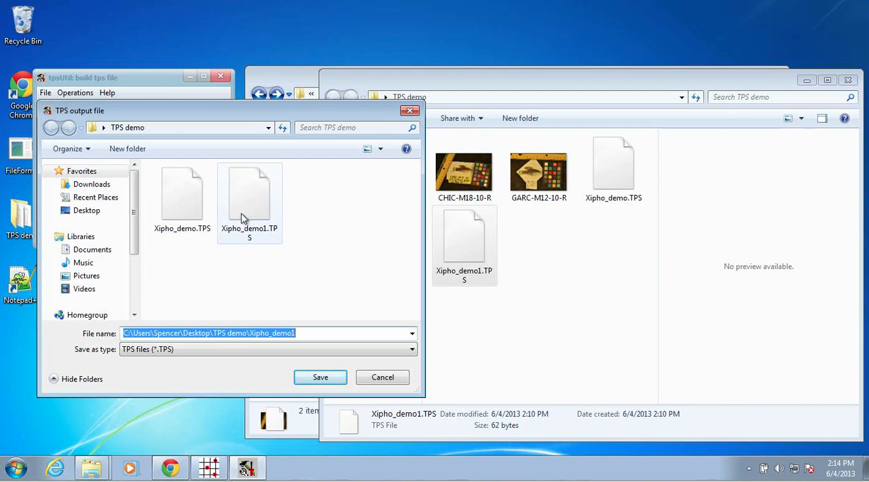
left_click(249, 197)
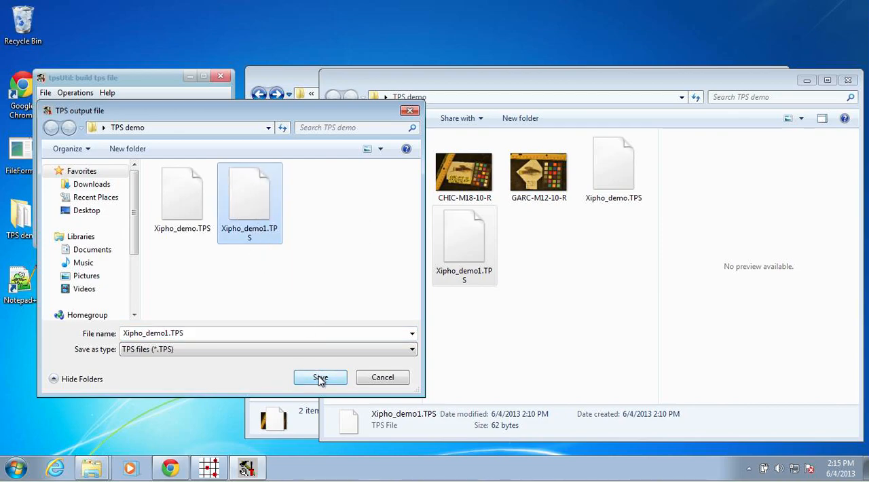
left_click(320, 378)
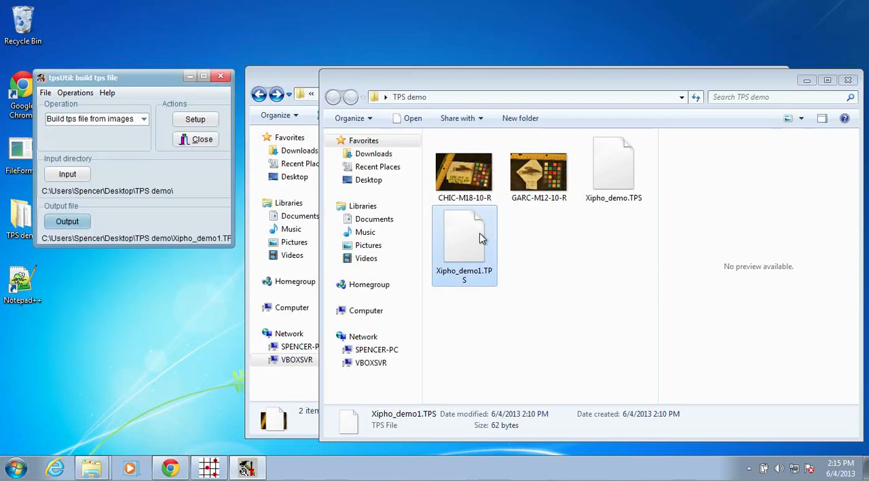
mouse_move(196, 119)
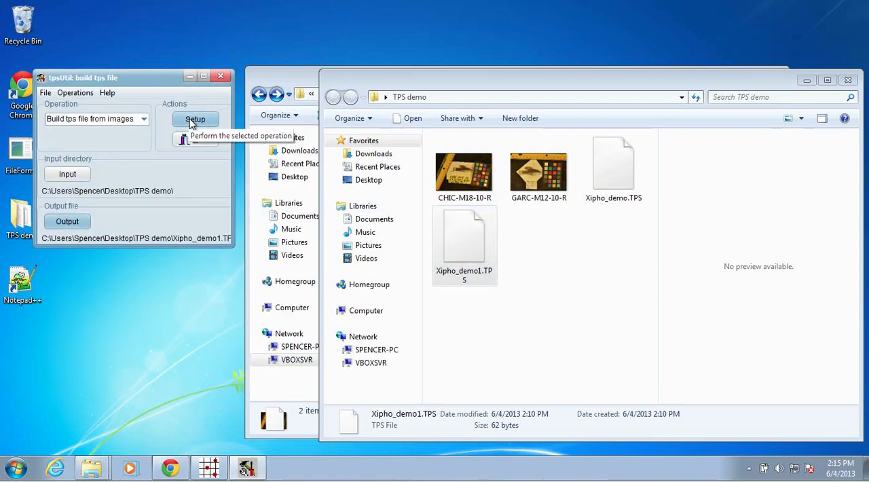
In Setup, keep CHIC-M18-10-R and GARC-M12-10-R checked and create the tps file.
left_click(195, 123)
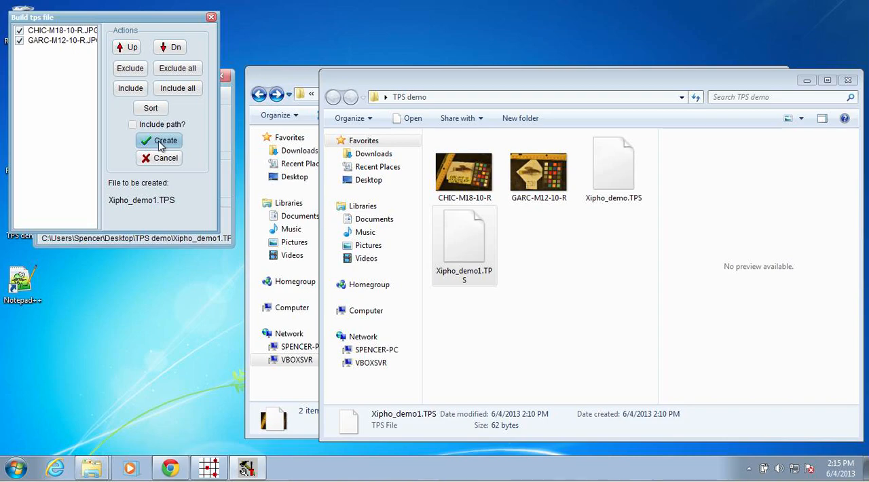
left_click(165, 140)
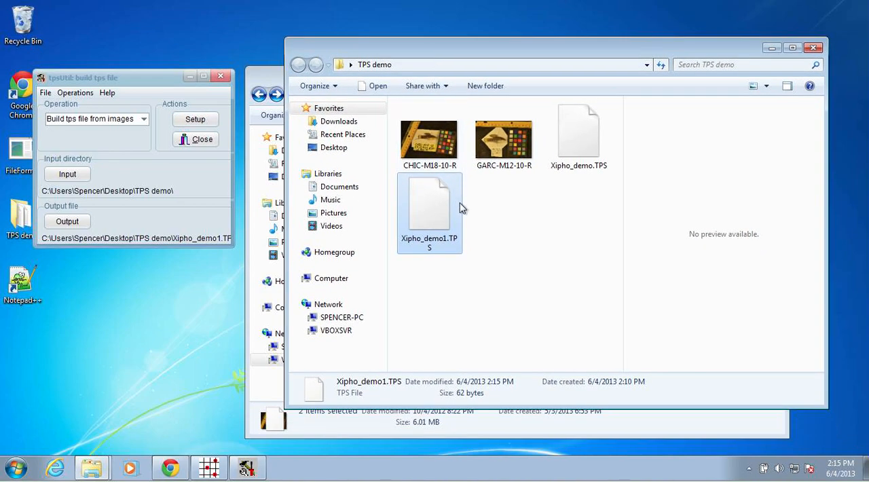
Open Xipho_demo1.TPS from the TPS demo folder with Edit with Notepad++.
left_click(499, 224)
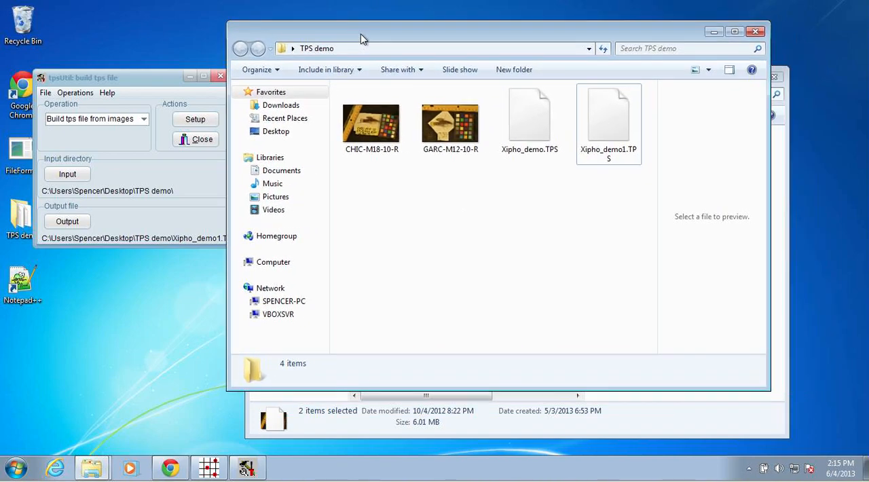
left_click(608, 124)
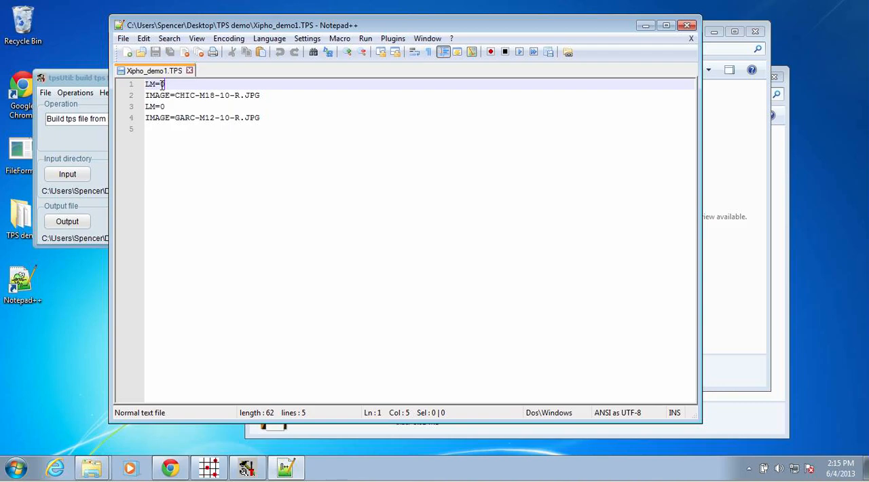
Highlight the LM=0 landmark count in Xipho_demo1.TPS, then close Notepad++.
type("0")
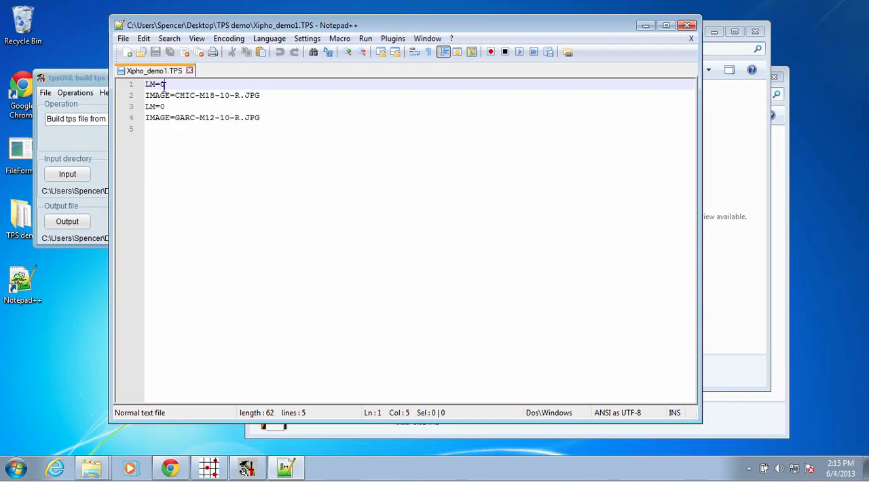
mouse_move(152, 111)
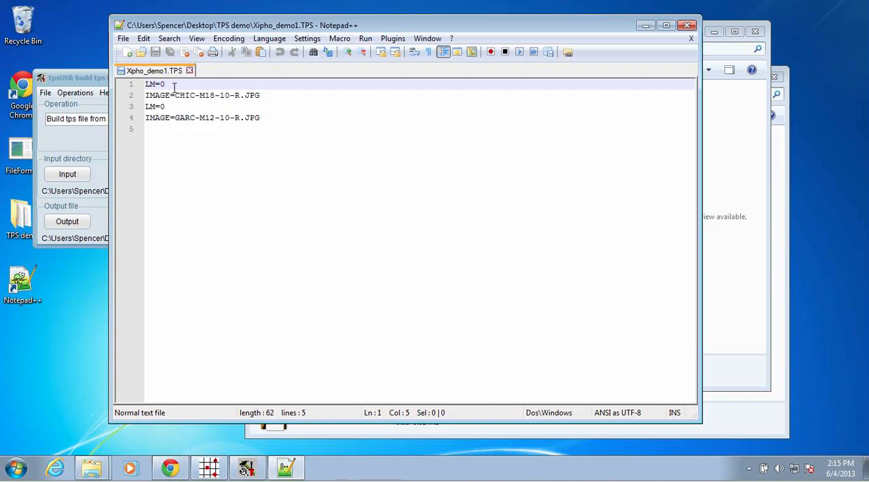
left_click(163, 84)
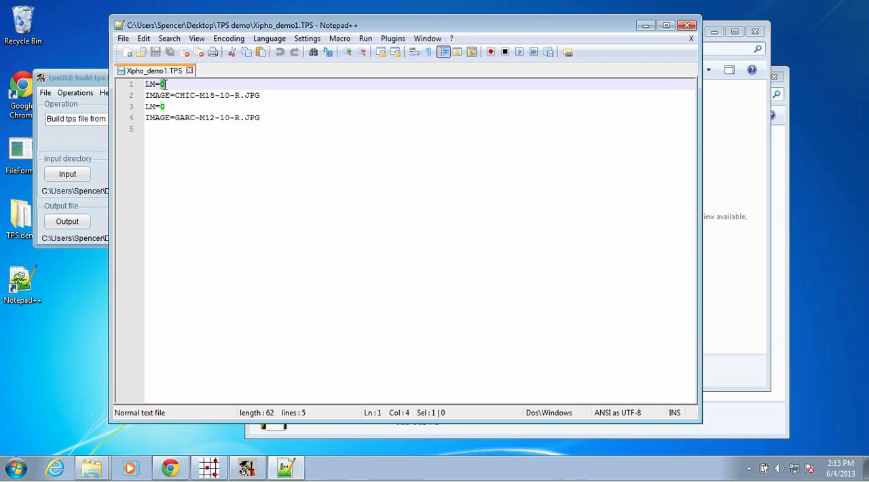
mouse_move(163, 88)
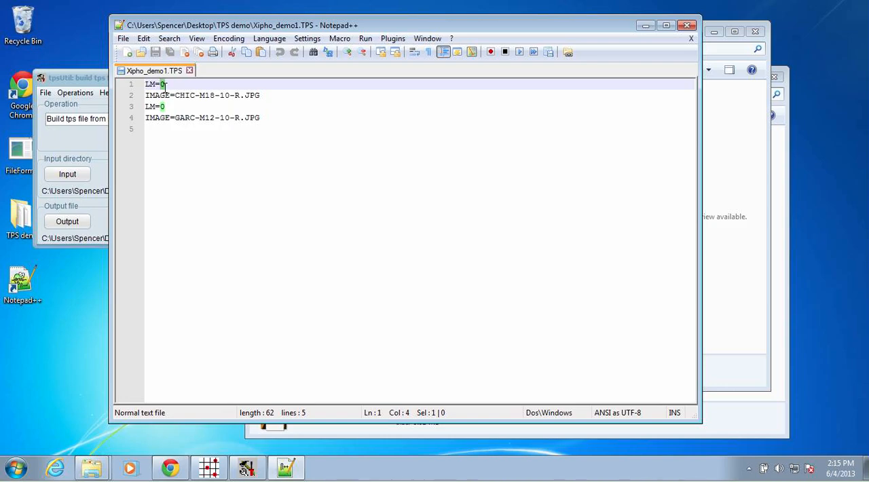
left_click(166, 84)
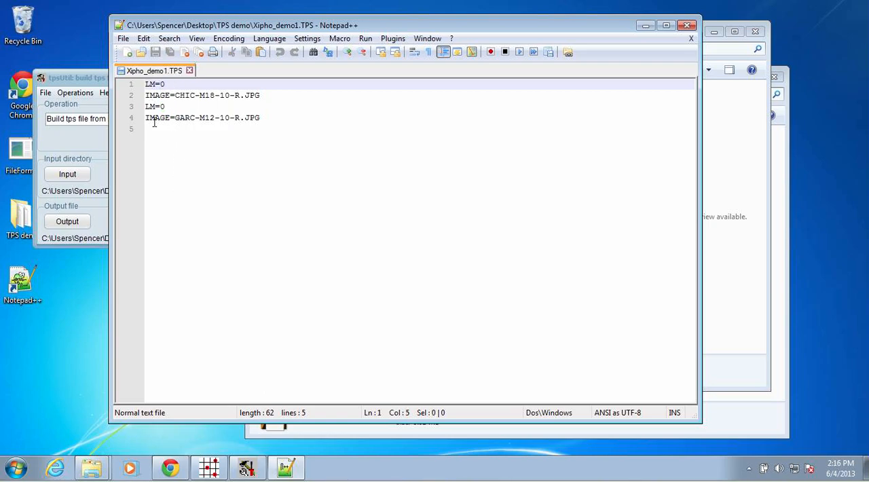
mouse_move(248, 108)
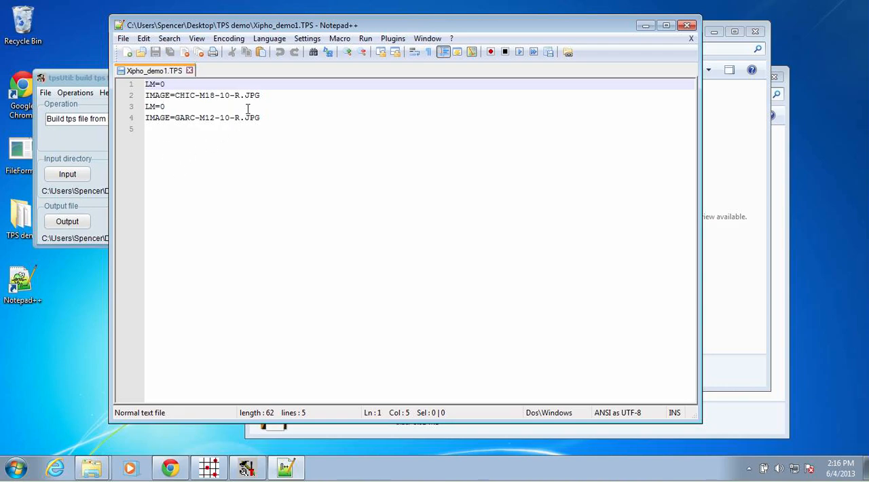
mouse_move(687, 25)
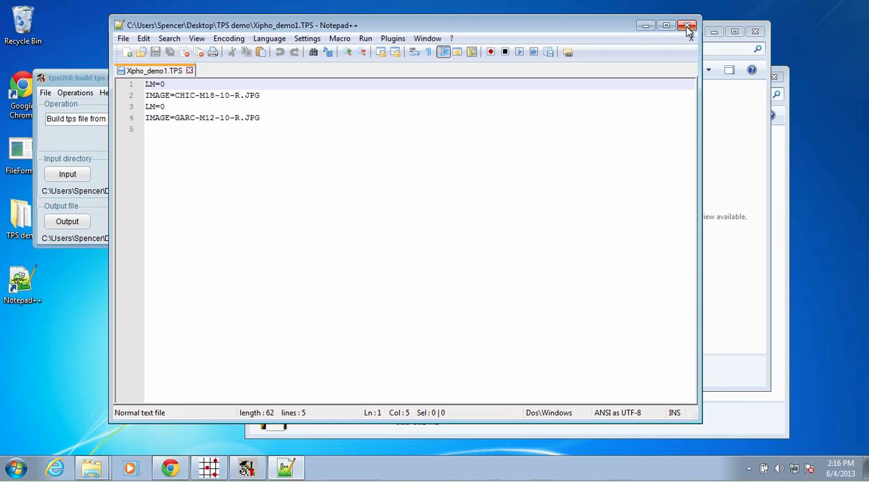
left_click(688, 25)
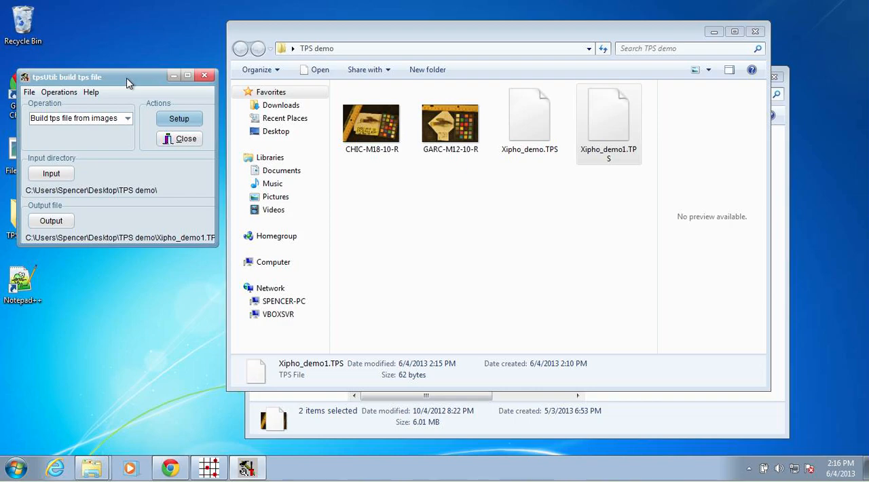
mouse_move(139, 80)
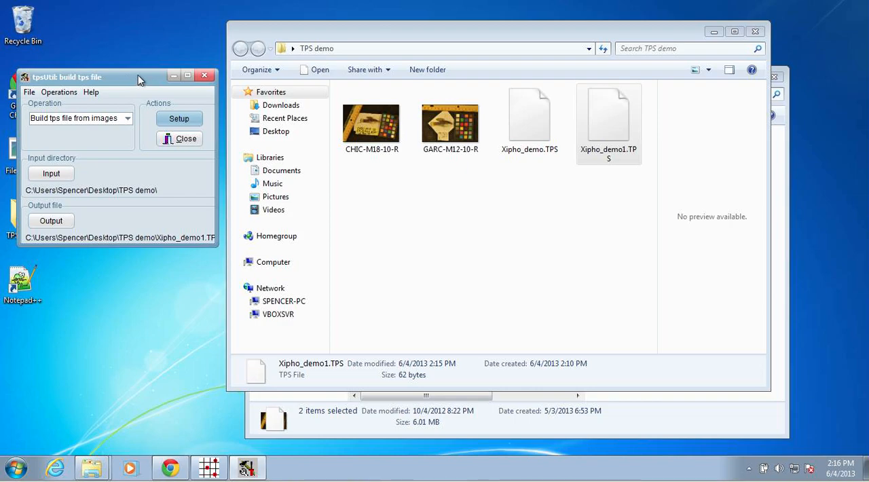